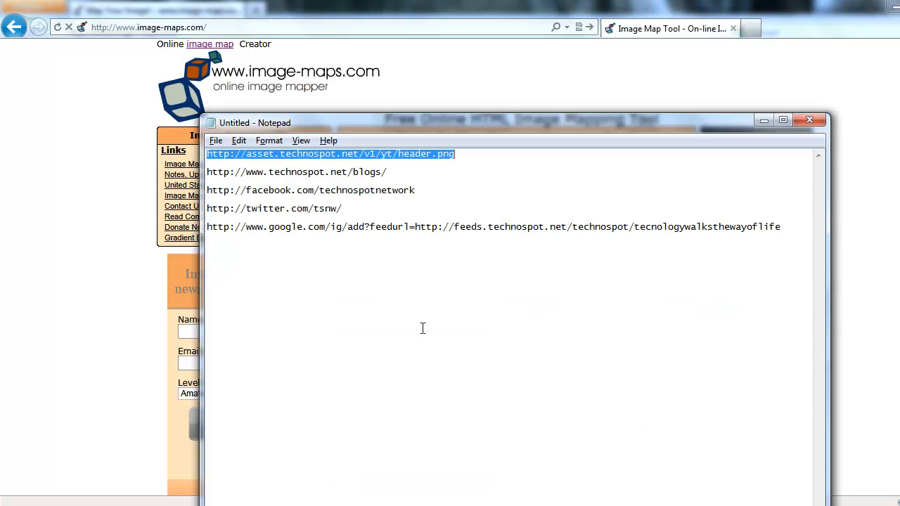
Load the Technospot header.png from its URL, start mapping and continue past the countdown
{"action": "left_click", "coordinate": [810, 120]}
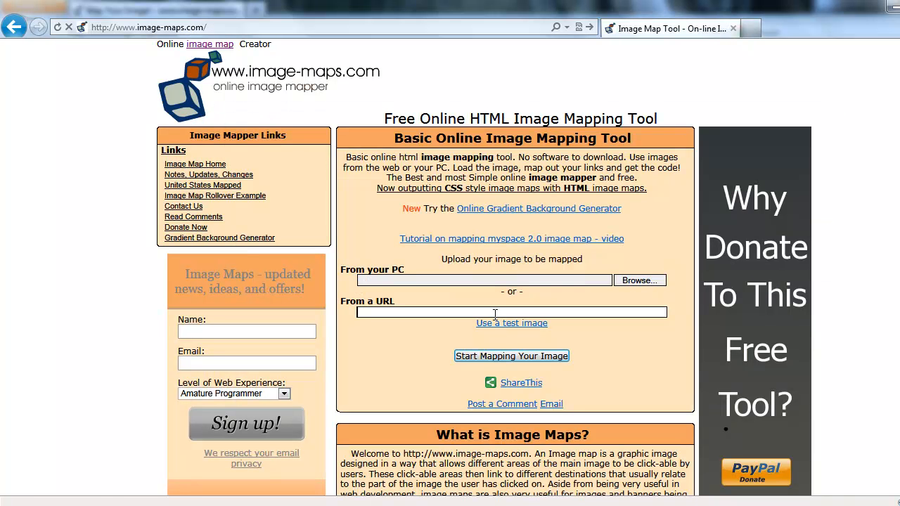
{"action": "left_click", "coordinate": [512, 356]}
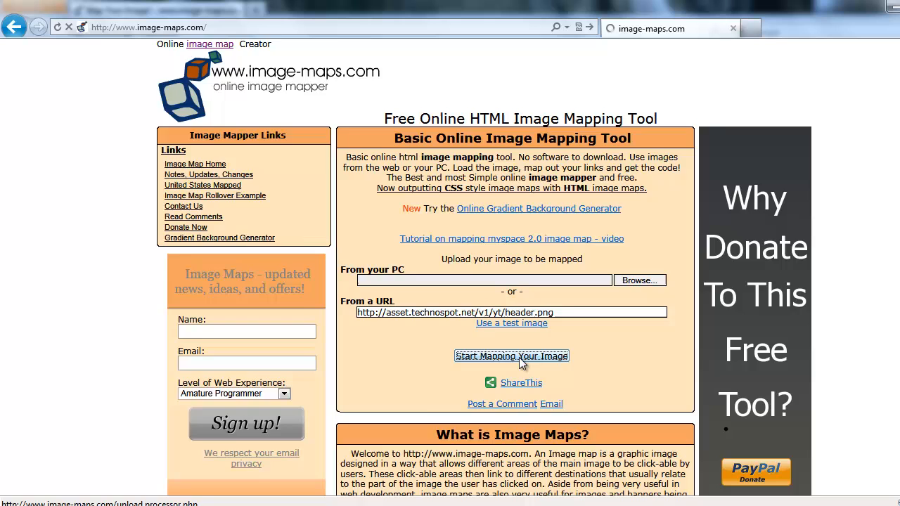
{"action": "left_click", "coordinate": [511, 356]}
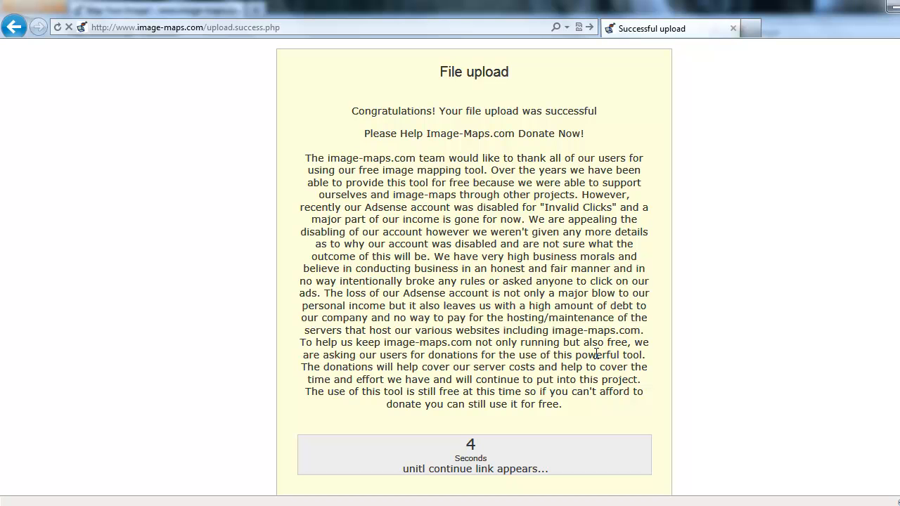
{"action": "scroll", "scroll_direction": "down", "scroll_amount": 3}
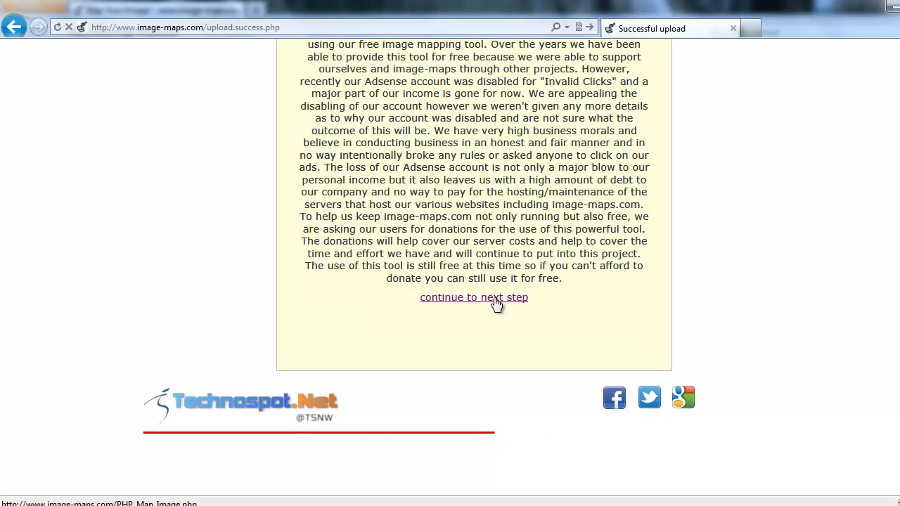
{"action": "left_click", "coordinate": [474, 297]}
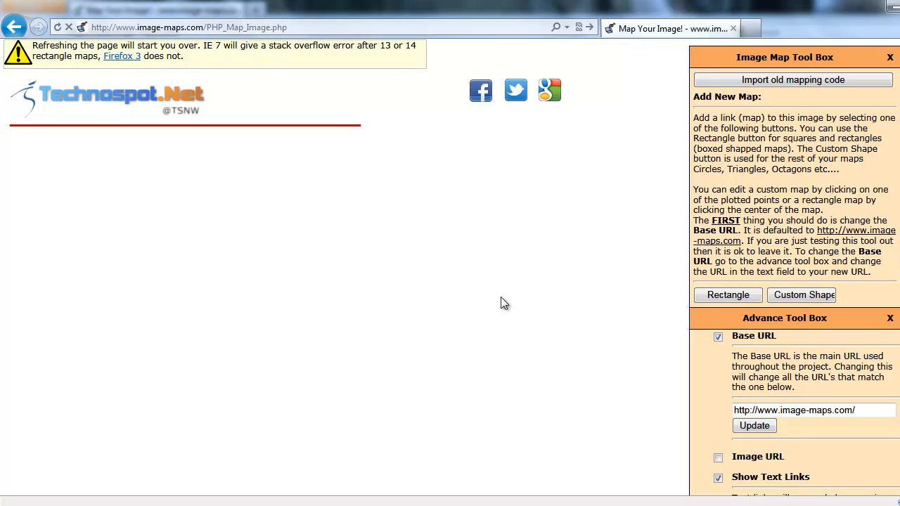
{"action": "mouse_move", "coordinate": [194, 119]}
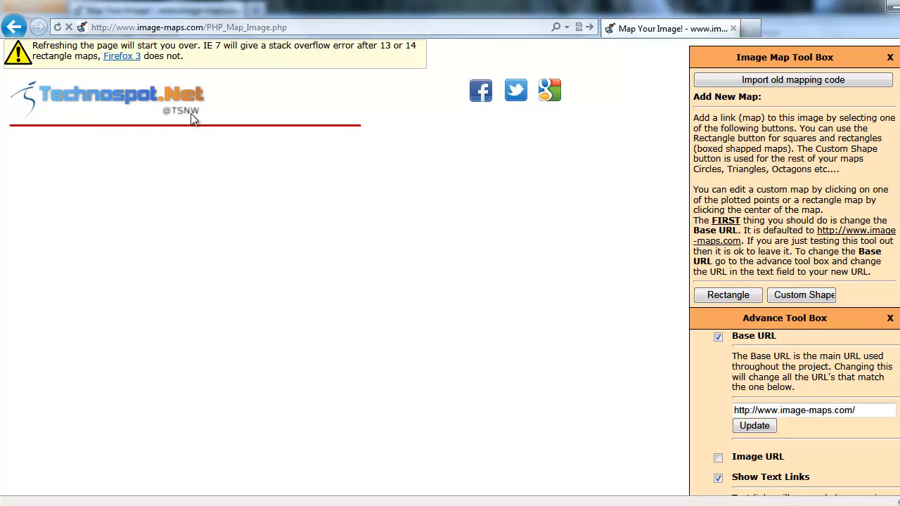
{"action": "mouse_move", "coordinate": [76, 104]}
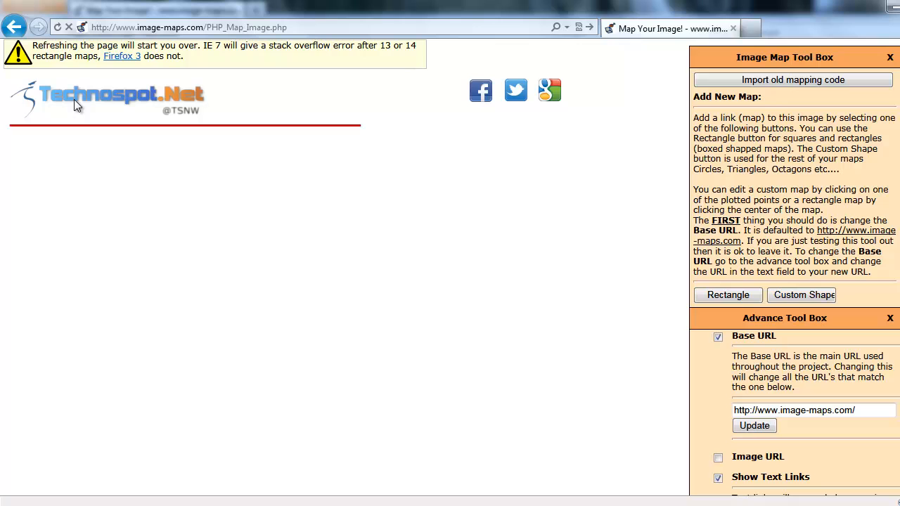
{"action": "mouse_move", "coordinate": [677, 325]}
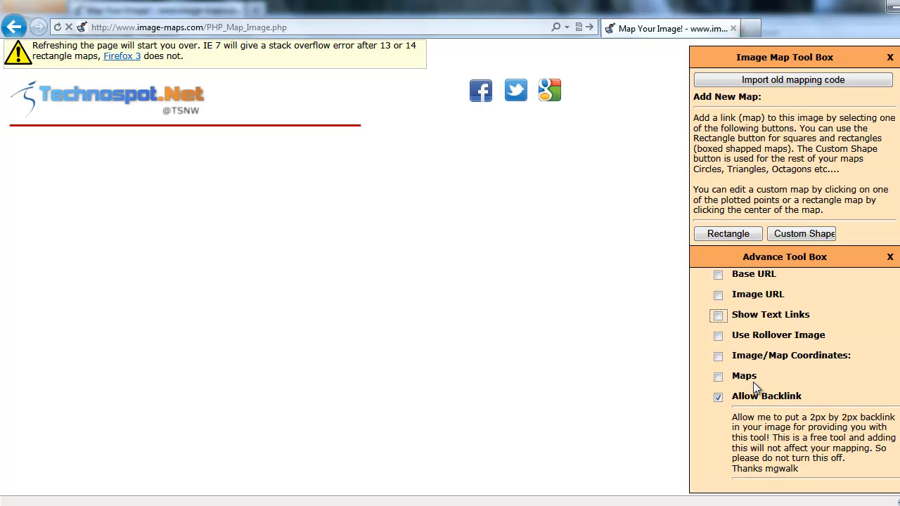
{"action": "mouse_move", "coordinate": [790, 411]}
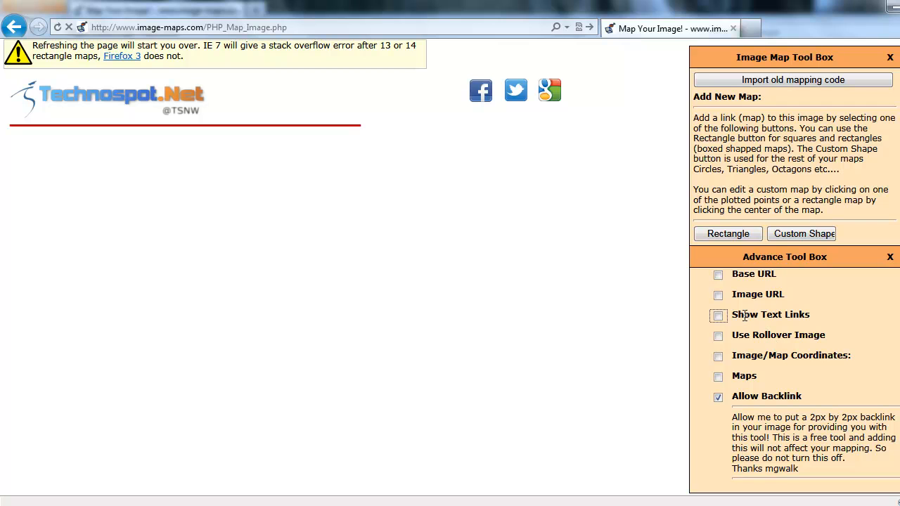
Uncheck the Base URL and Show Text Links options in the Advance Tool Box
{"action": "left_click", "coordinate": [728, 233]}
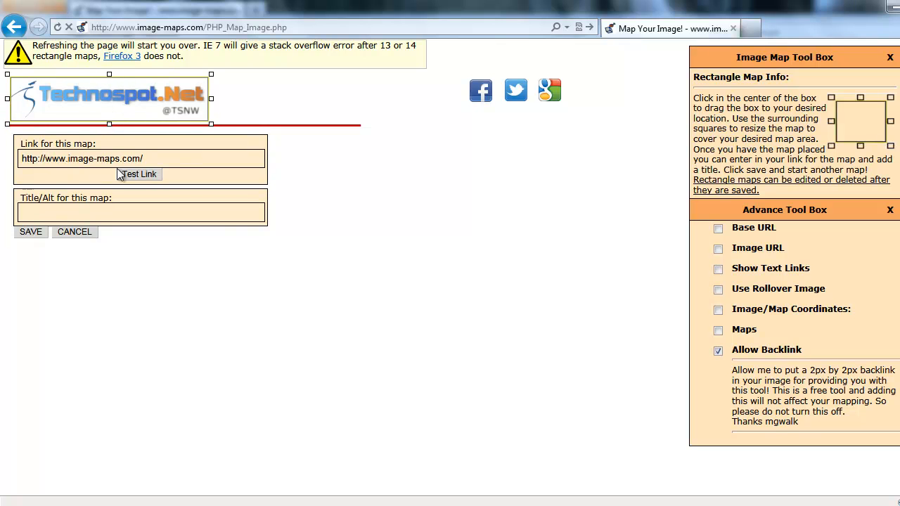
{"action": "type", "text": "ht"}
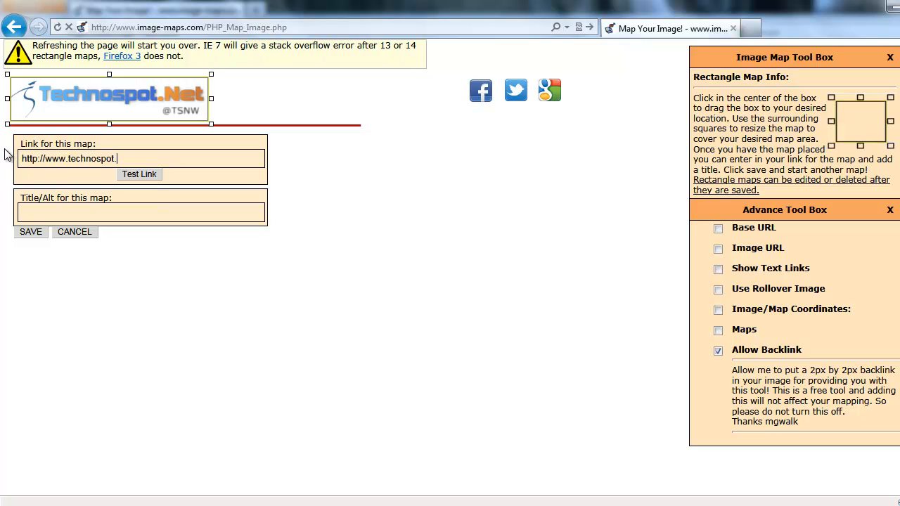
{"action": "type", "text": "net"}
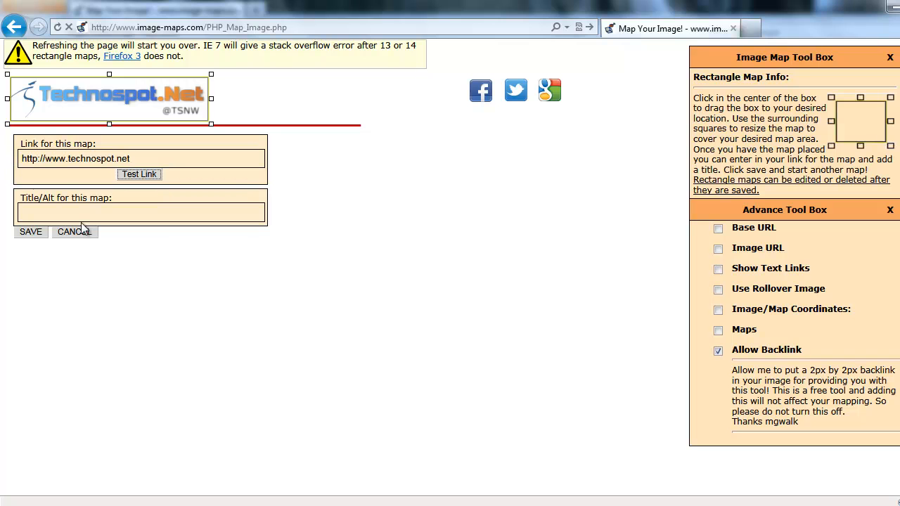
{"action": "type", "text": "Technos"}
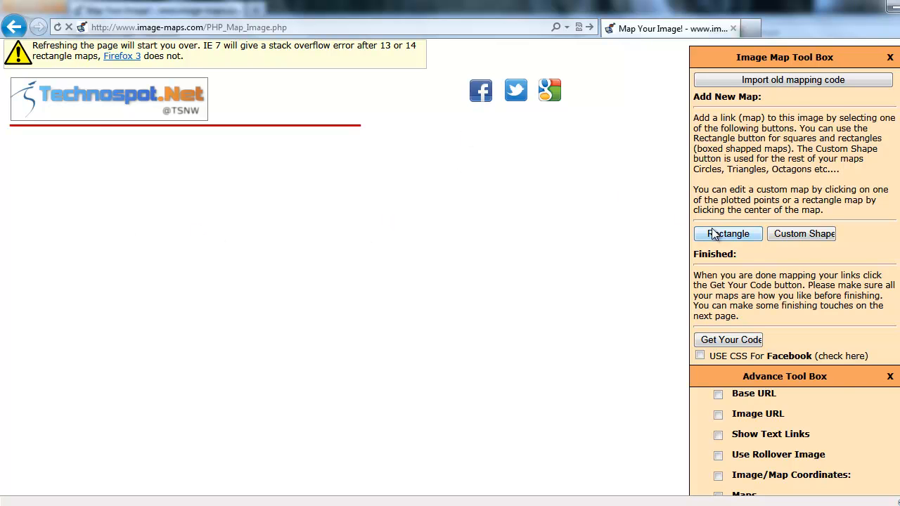
Map the Facebook icon to facebook.com/technospotnetwork titled Facebook Fan Page and save it
{"action": "left_click", "coordinate": [728, 234]}
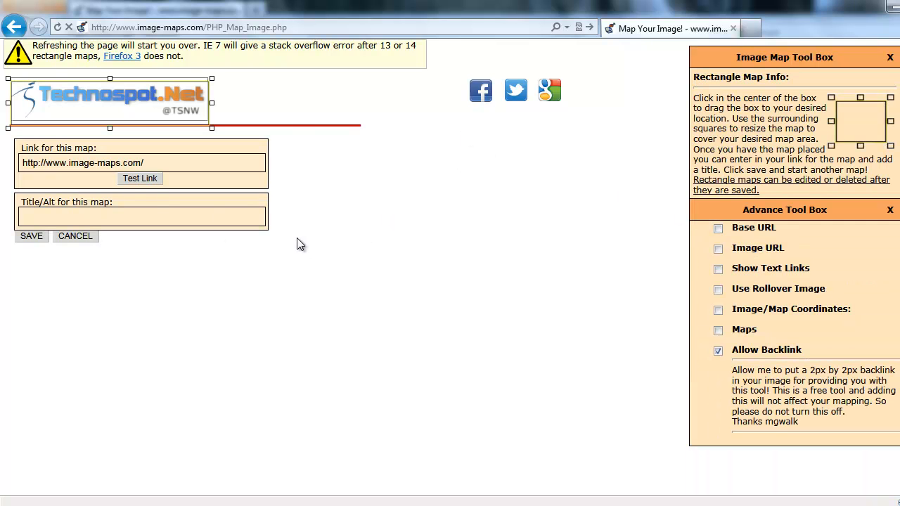
{"action": "left_click_drag", "start_coordinate": [110, 98], "coordinate": [407, 116]}
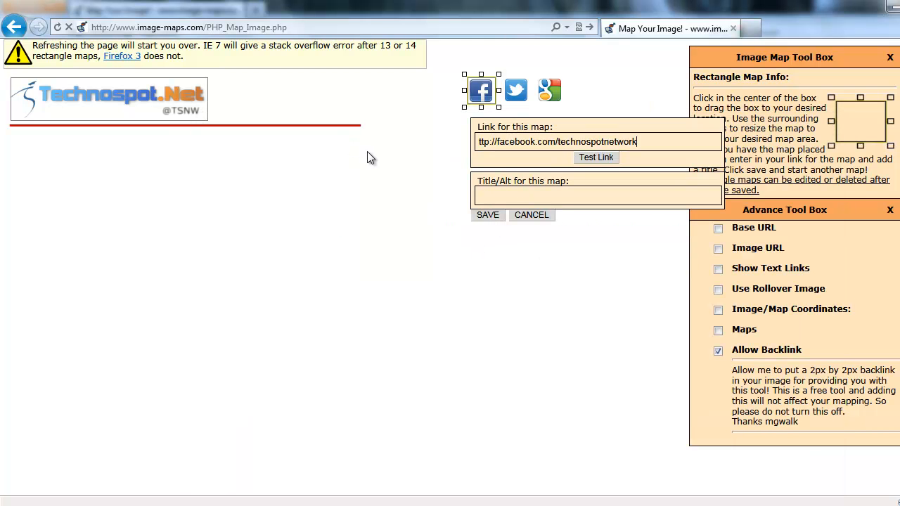
{"action": "type", "text": "F"}
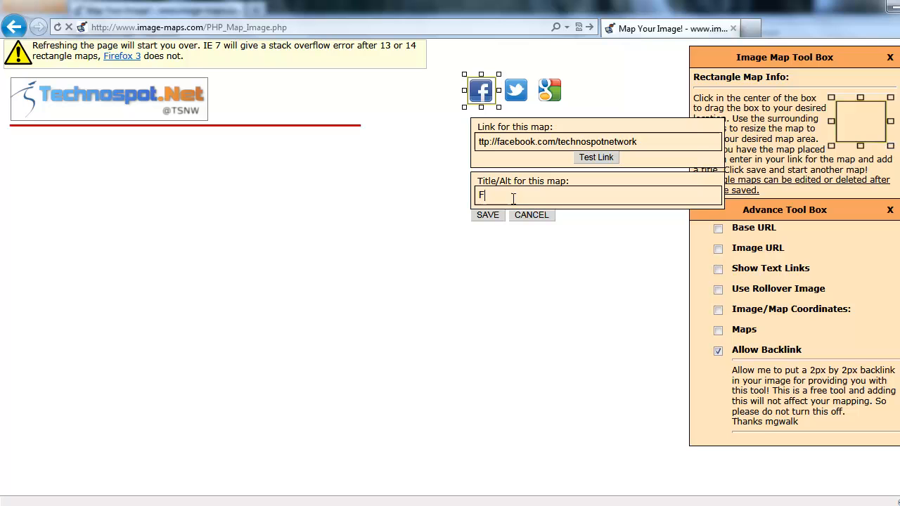
{"action": "type", "text": "Facebook Fan Page"}
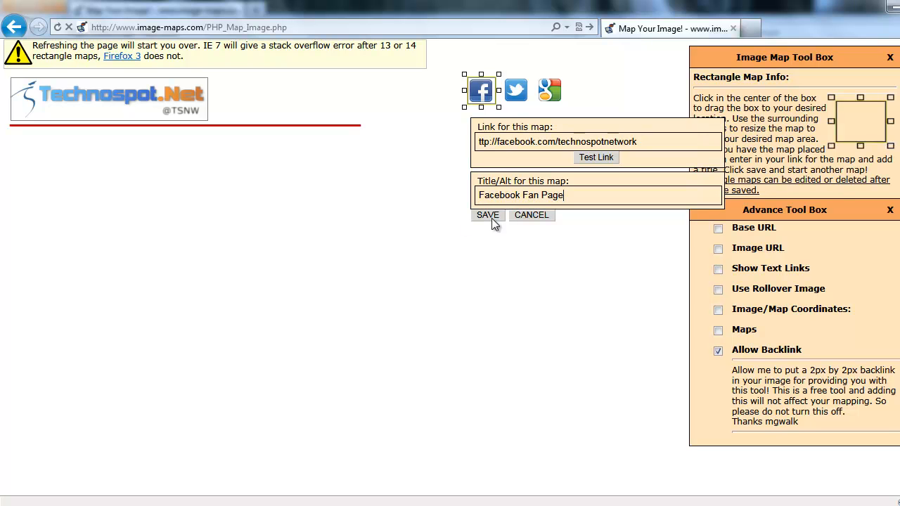
{"action": "left_click", "coordinate": [486, 214]}
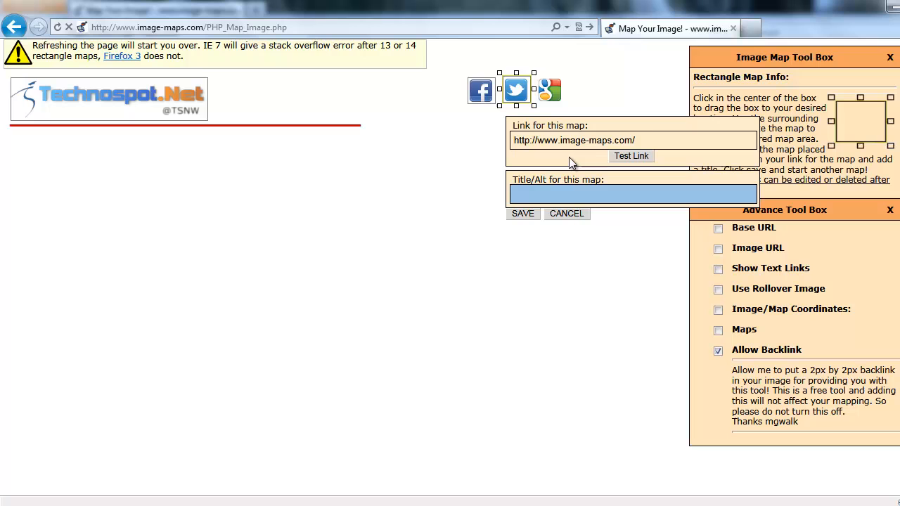
{"action": "type", "text": "http://twitter.com/tsnw/"}
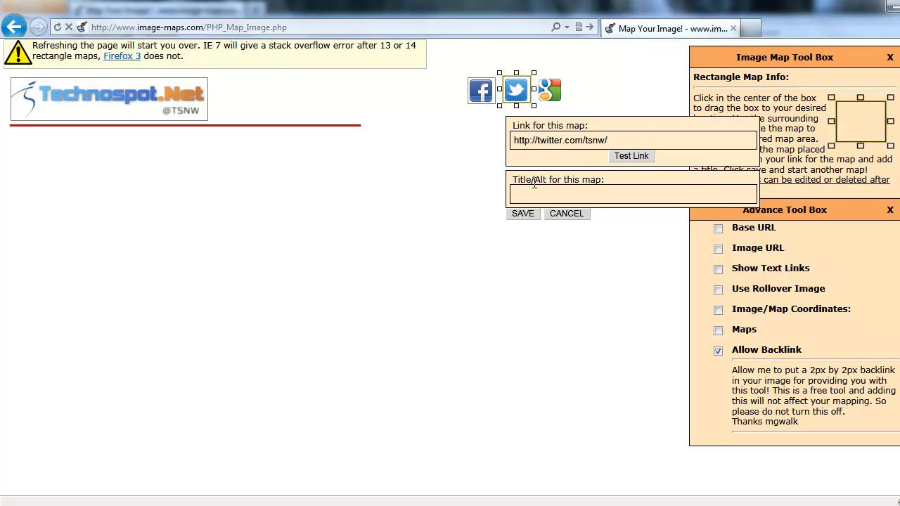
{"action": "type", "text": "Follow"}
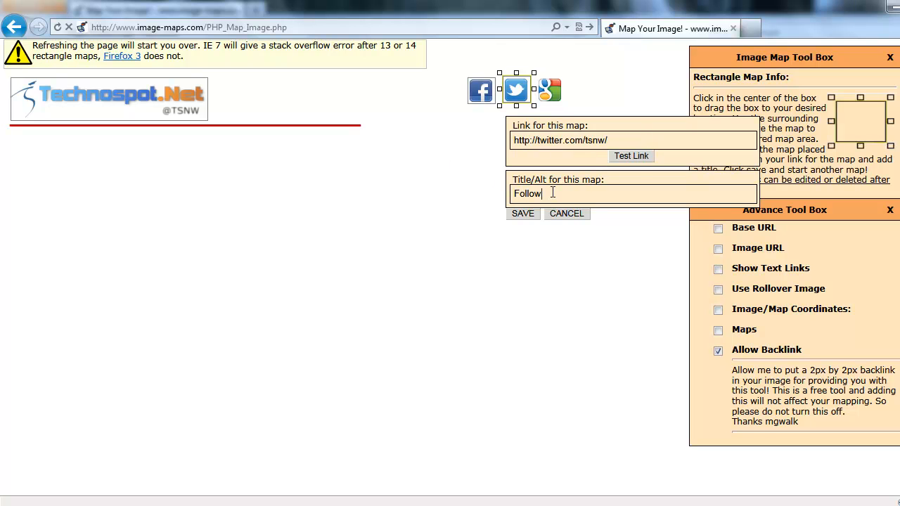
{"action": "type", "text": "us on Twitter"}
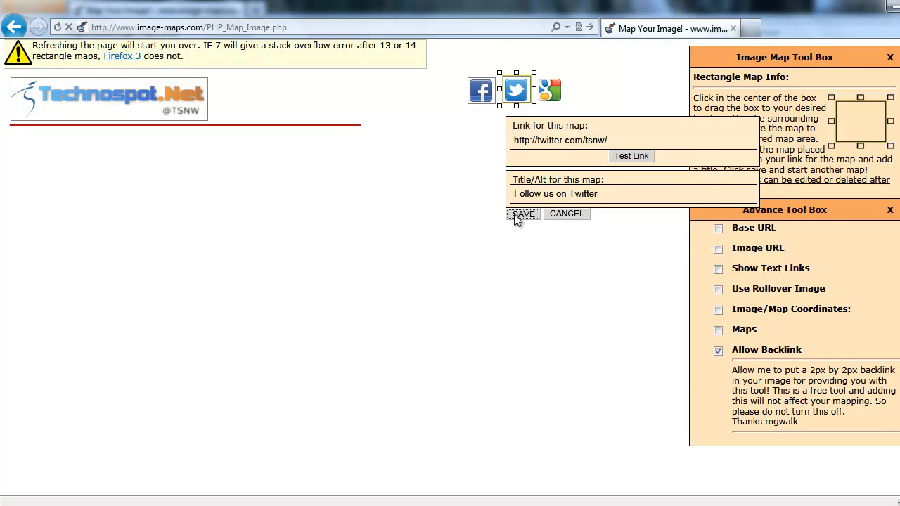
{"action": "left_click", "coordinate": [523, 214]}
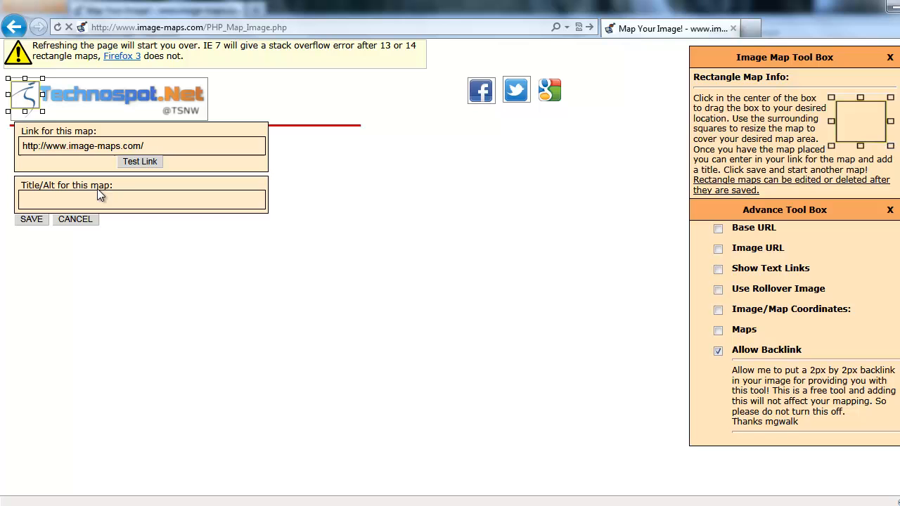
Map the Google icon to the Technospot feed URL titled Subscribe to Google Reader and save
{"action": "left_click_drag", "start_coordinate": [25, 96], "coordinate": [550, 90]}
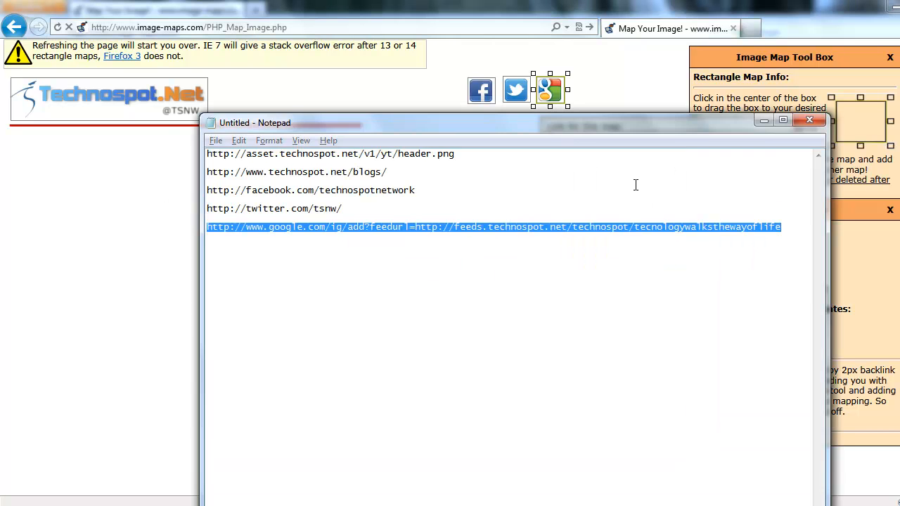
{"action": "type", "text": "Subsc"}
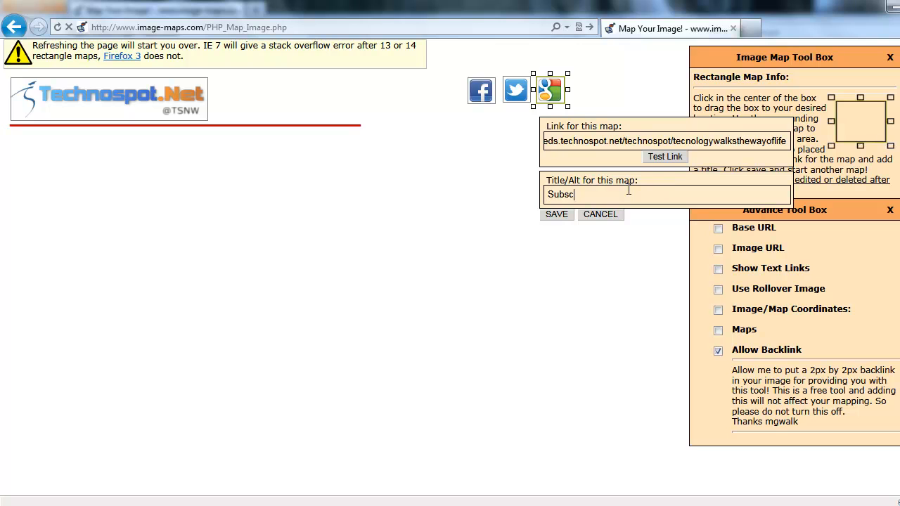
{"action": "type", "text": "ribe to Google"}
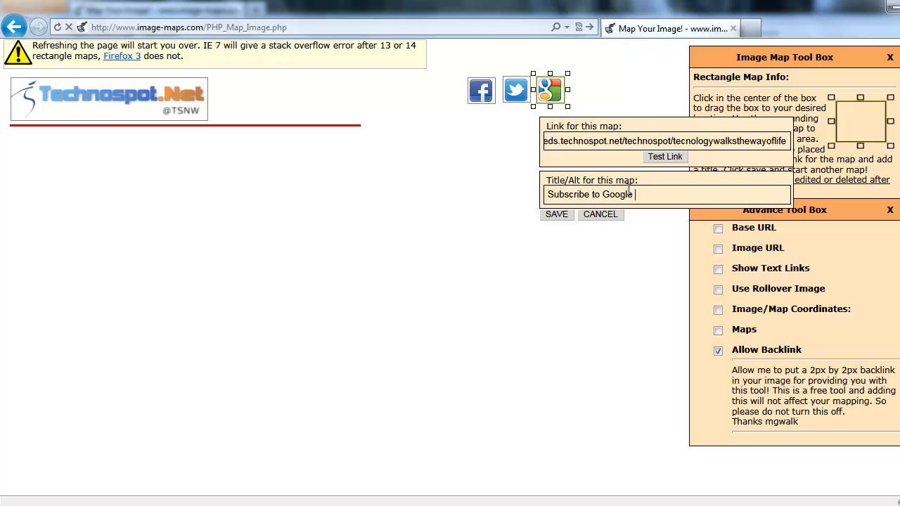
{"action": "type", "text": "Reader"}
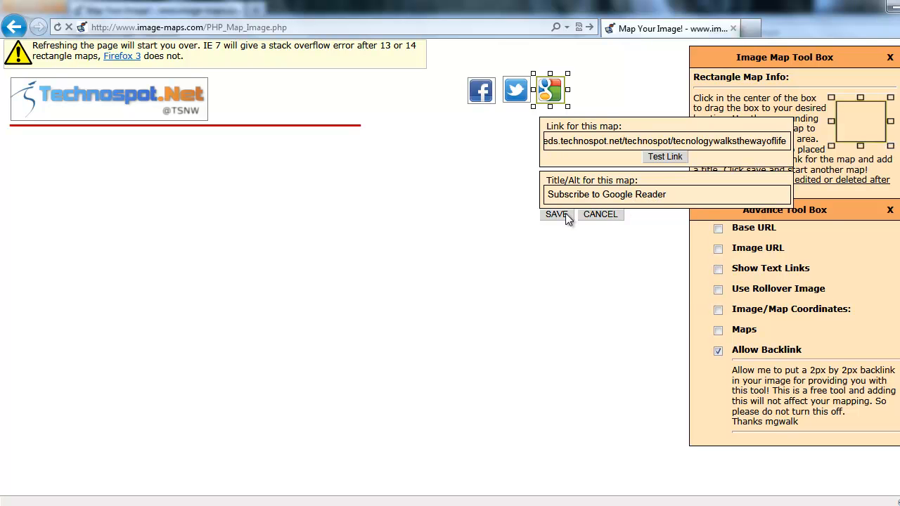
{"action": "left_click", "coordinate": [557, 214]}
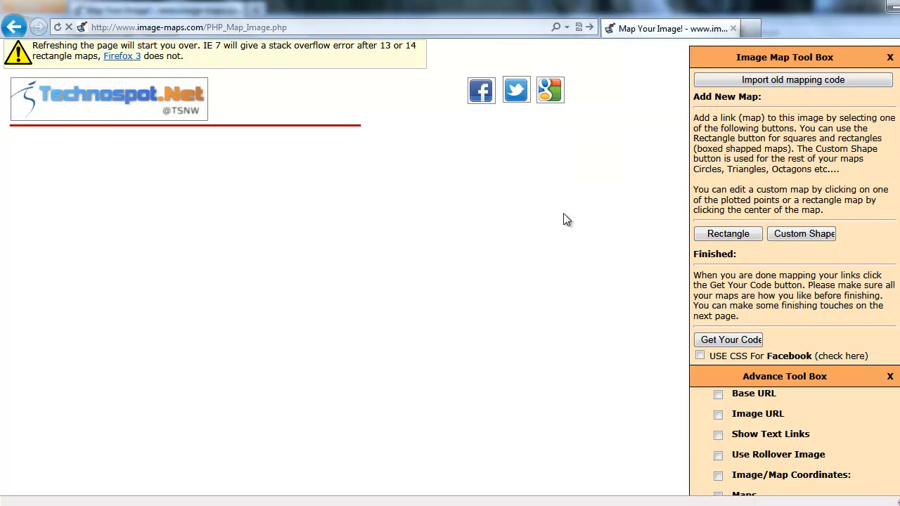
{"action": "scroll", "scroll_direction": "down", "scroll_amount": 3}
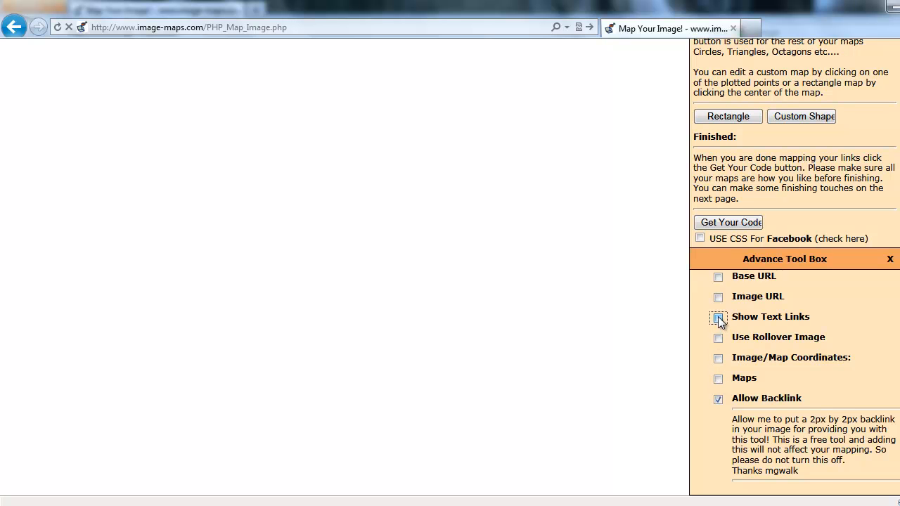
{"action": "left_click", "coordinate": [717, 316]}
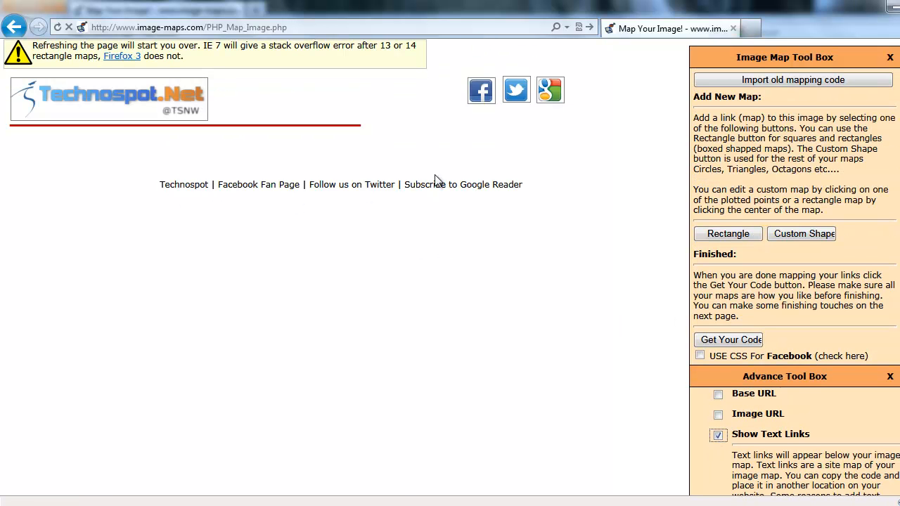
{"action": "mouse_move", "coordinate": [504, 218]}
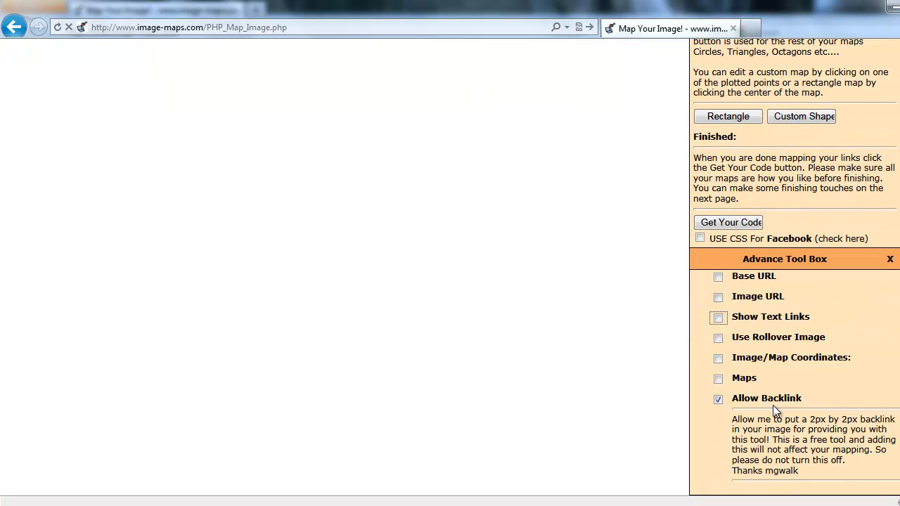
{"action": "mouse_move", "coordinate": [758, 402]}
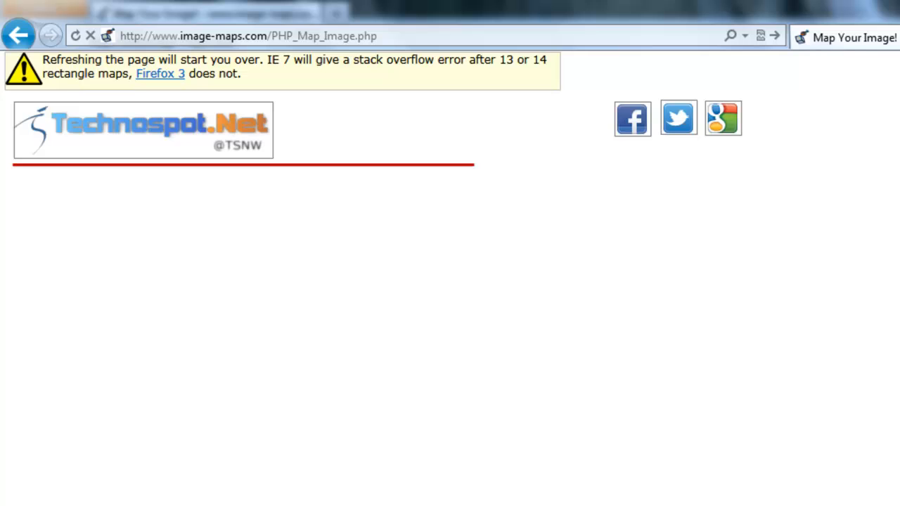
{"action": "mouse_move", "coordinate": [771, 227]}
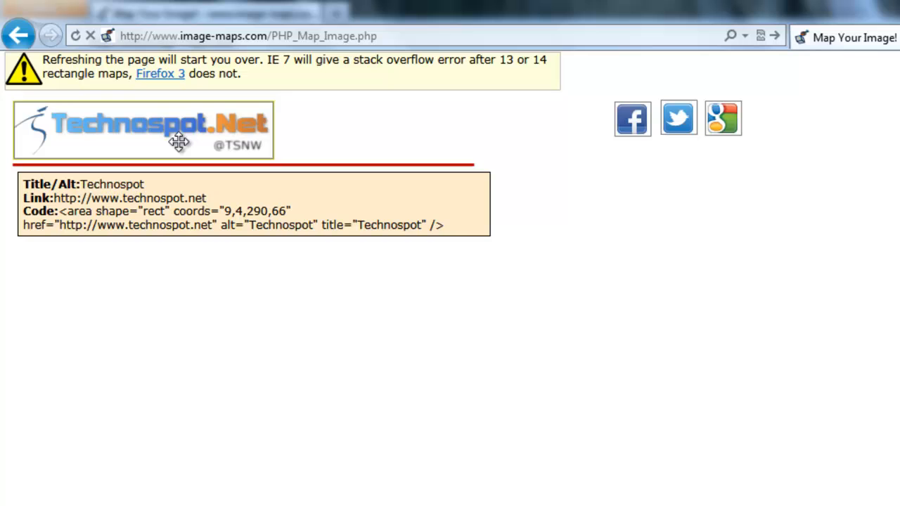
{"action": "mouse_move", "coordinate": [295, 222]}
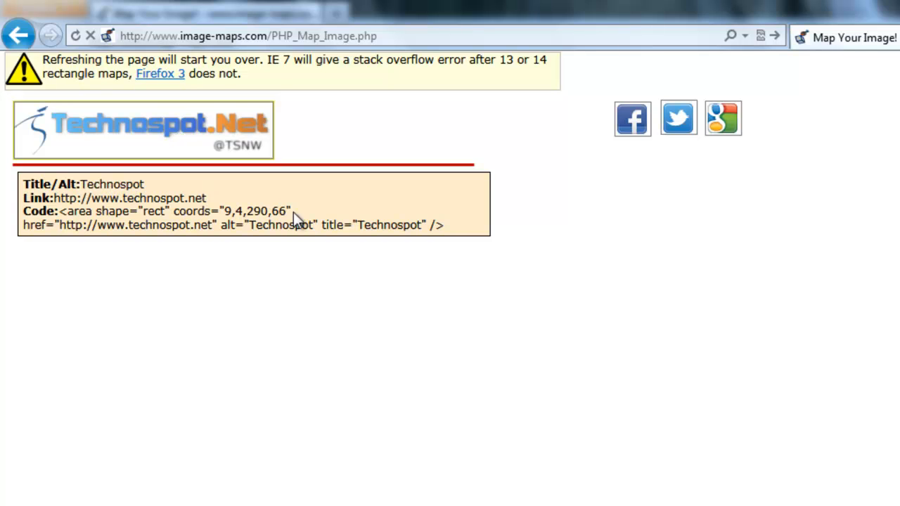
{"action": "mouse_move", "coordinate": [678, 118]}
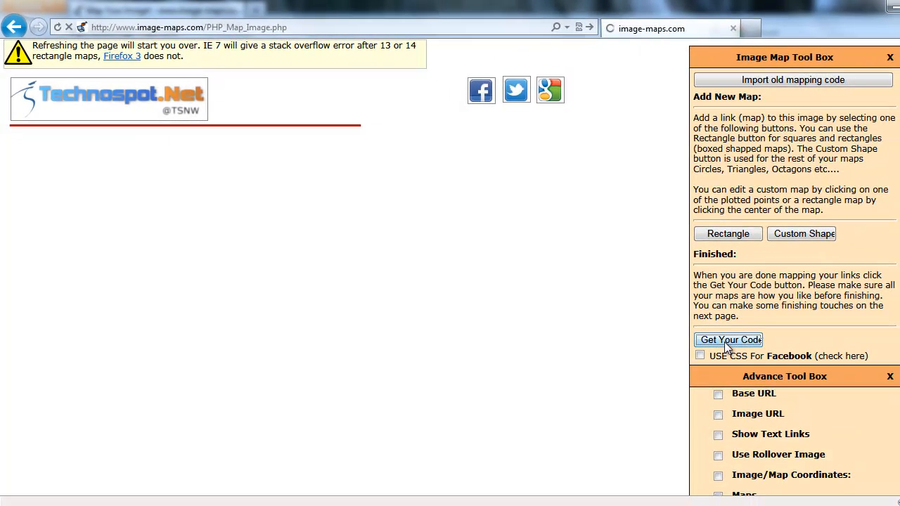
Generate the map code, review the HTML, CSS and Photobucket tabs, and preview the HTML output
{"action": "left_click", "coordinate": [728, 340]}
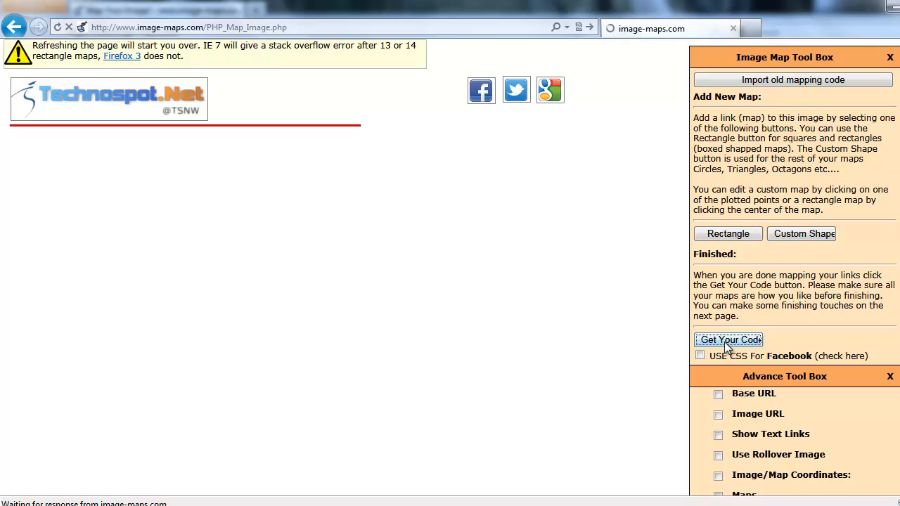
{"action": "left_click", "coordinate": [728, 339]}
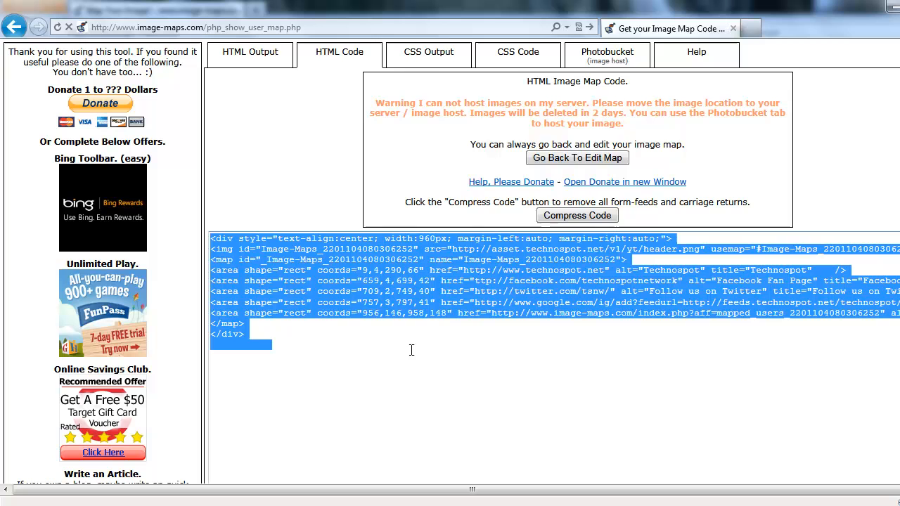
{"action": "left_click", "coordinate": [517, 51]}
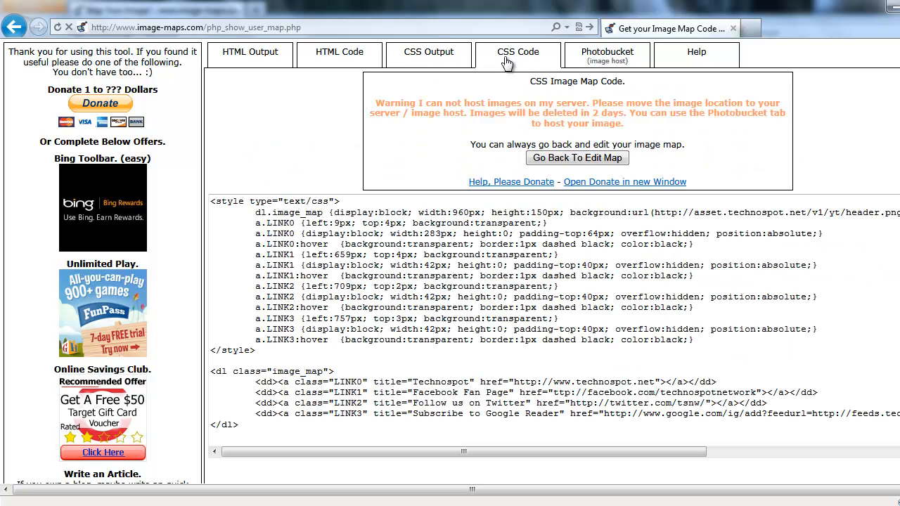
{"action": "left_click", "coordinate": [607, 55]}
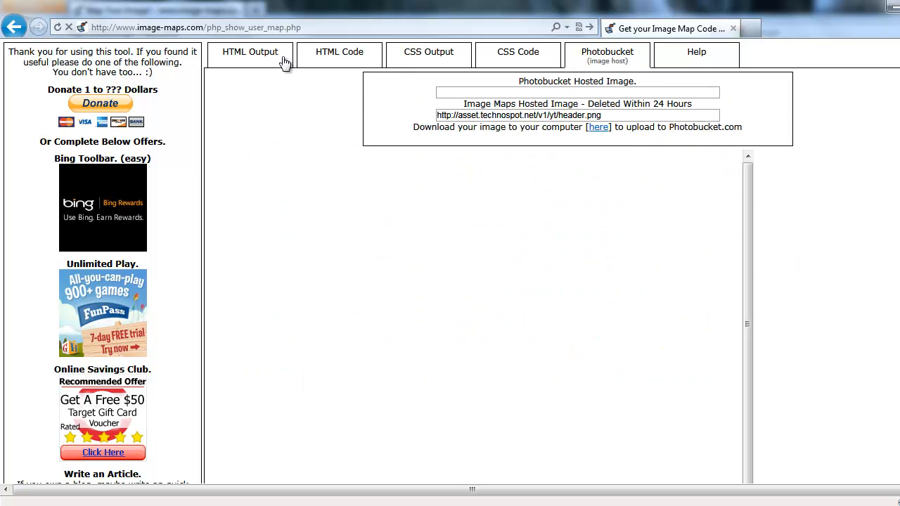
{"action": "left_click", "coordinate": [340, 51]}
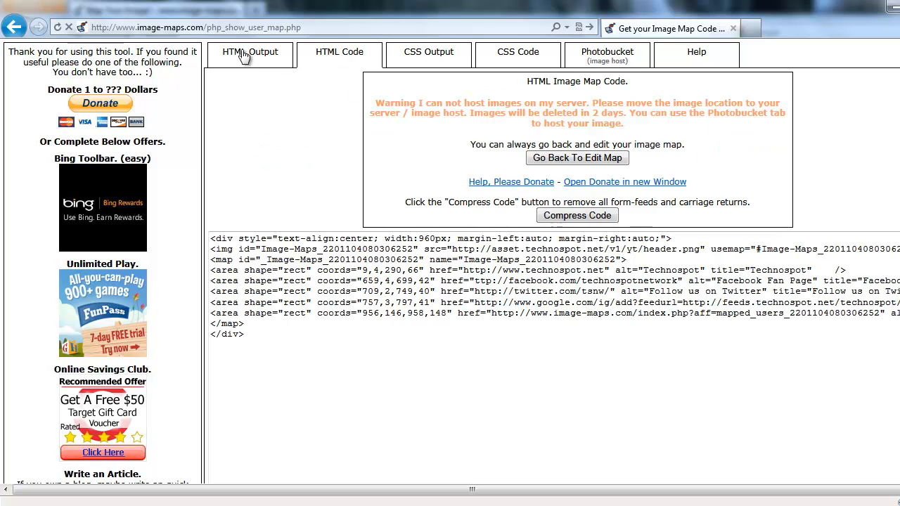
{"action": "left_click", "coordinate": [250, 51]}
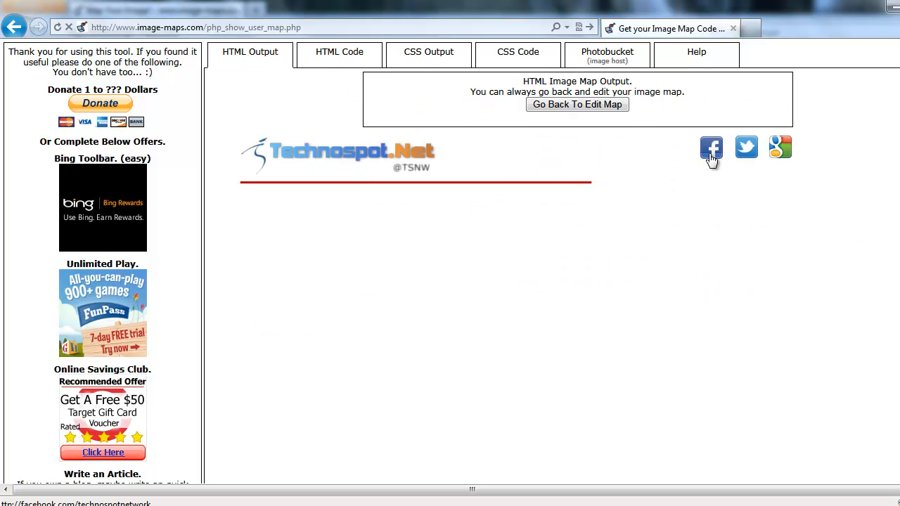
{"action": "mouse_move", "coordinate": [780, 147]}
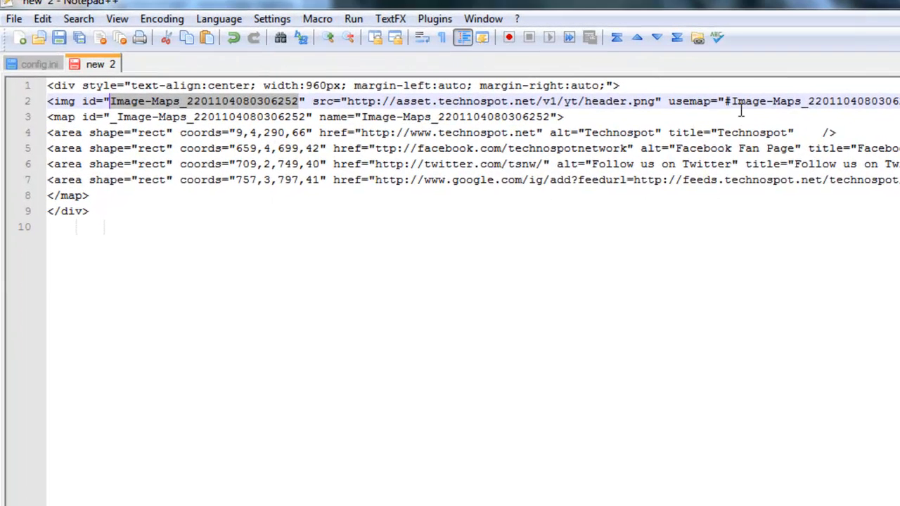
Check that the image id and usemap attribute match the map element's name
{"action": "double_click", "coordinate": [700, 101]}
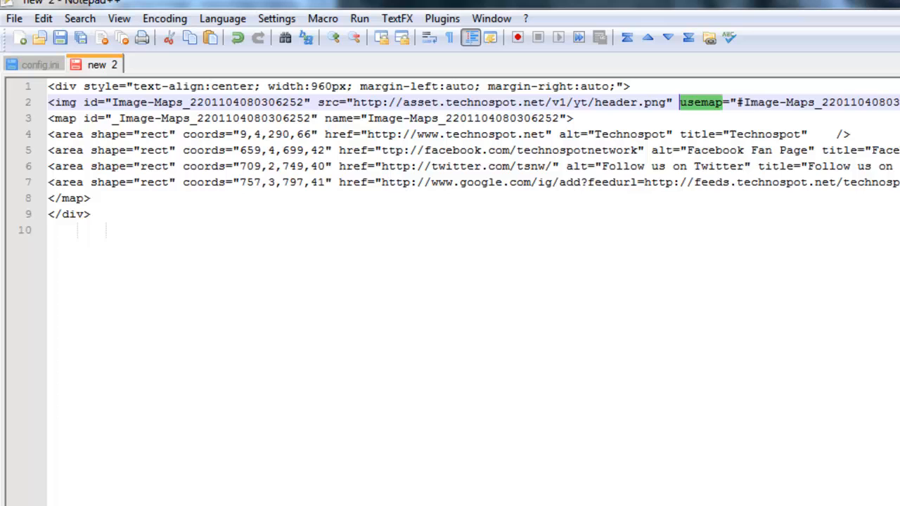
{"action": "left_click", "coordinate": [267, 183]}
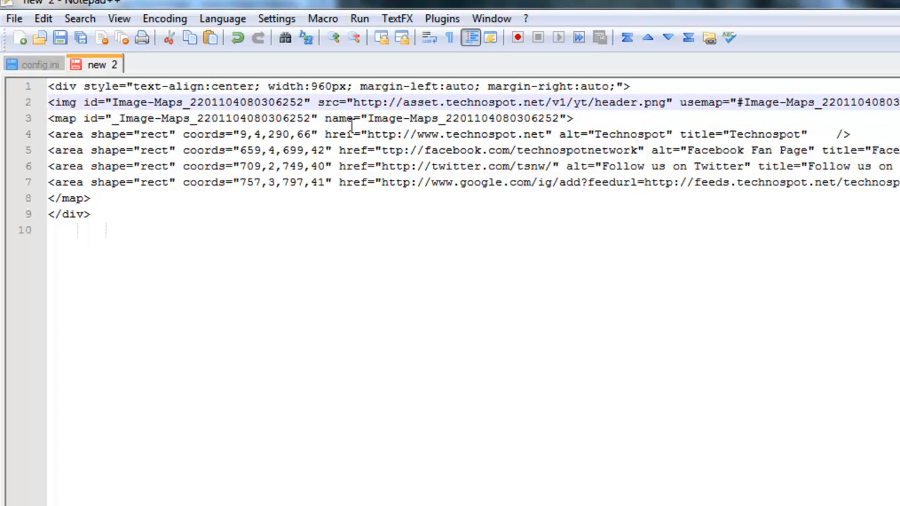
{"action": "left_click", "coordinate": [403, 119]}
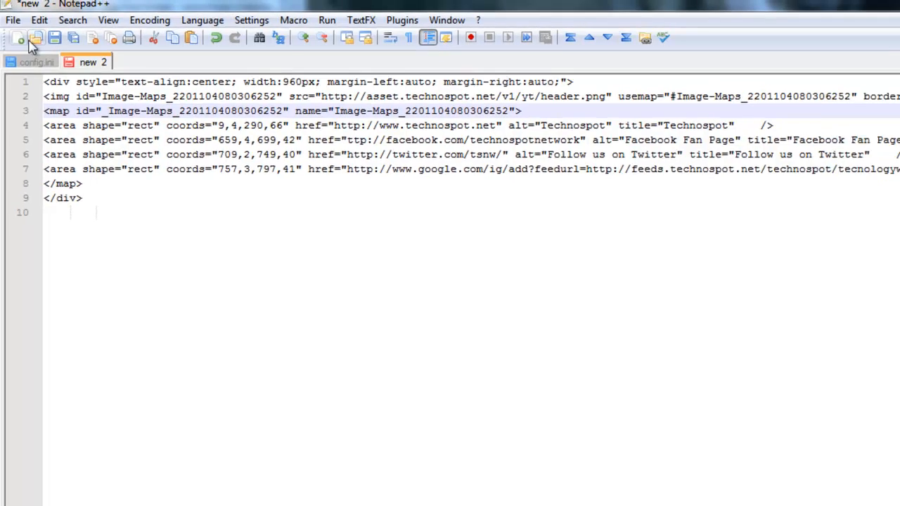
Save the map code to the Desktop as MYheader.html
{"action": "left_click", "coordinate": [11, 20]}
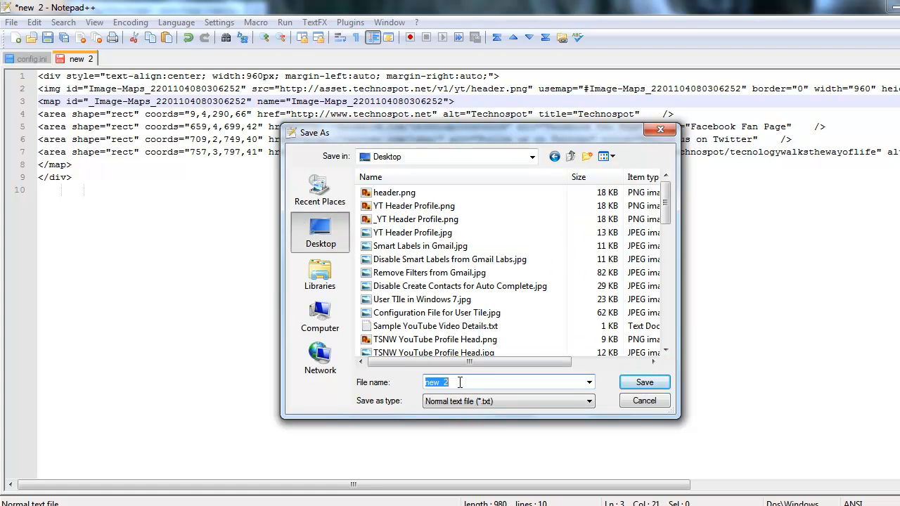
{"action": "type", "text": "\""}
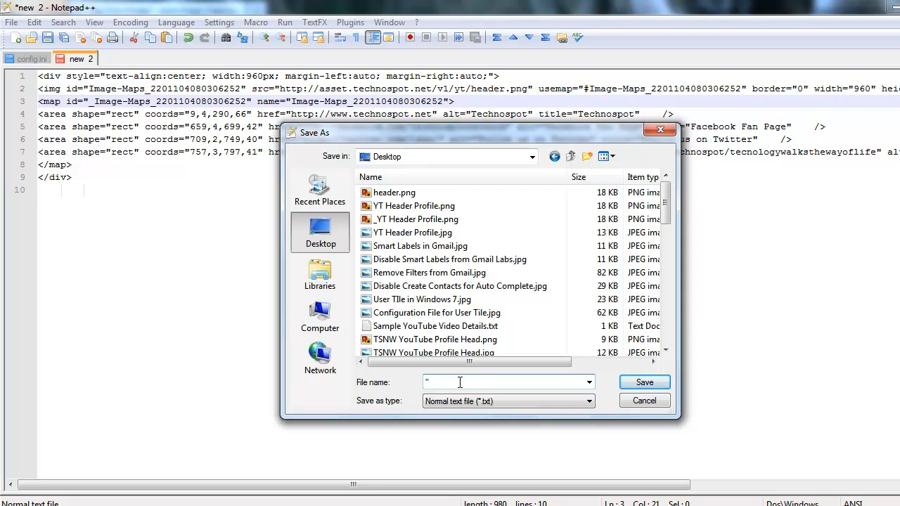
{"action": "type", "text": "MYheader"}
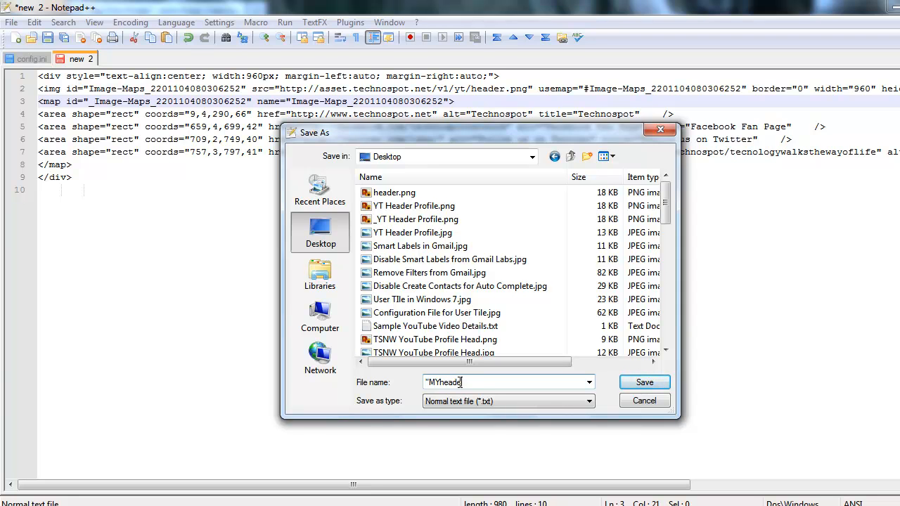
{"action": "type", "text": ".html"}
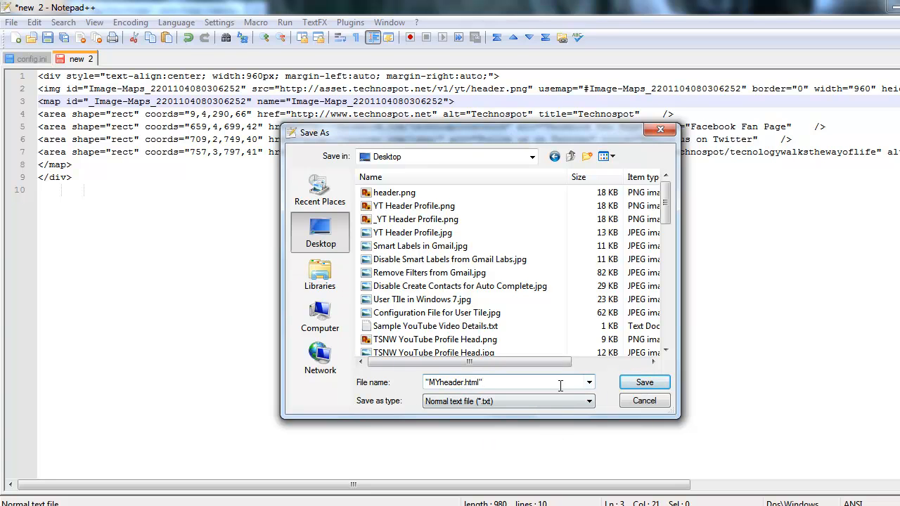
{"action": "left_click", "coordinate": [644, 382]}
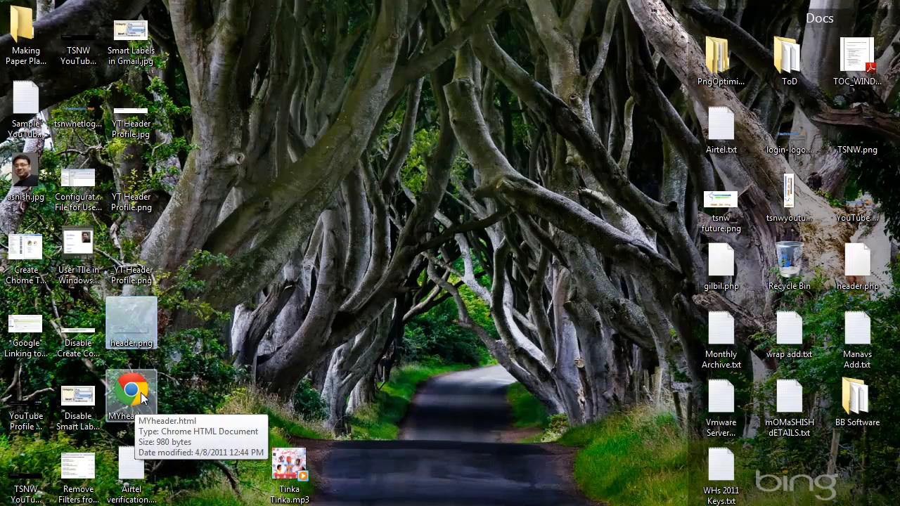
{"action": "mouse_move", "coordinate": [187, 443]}
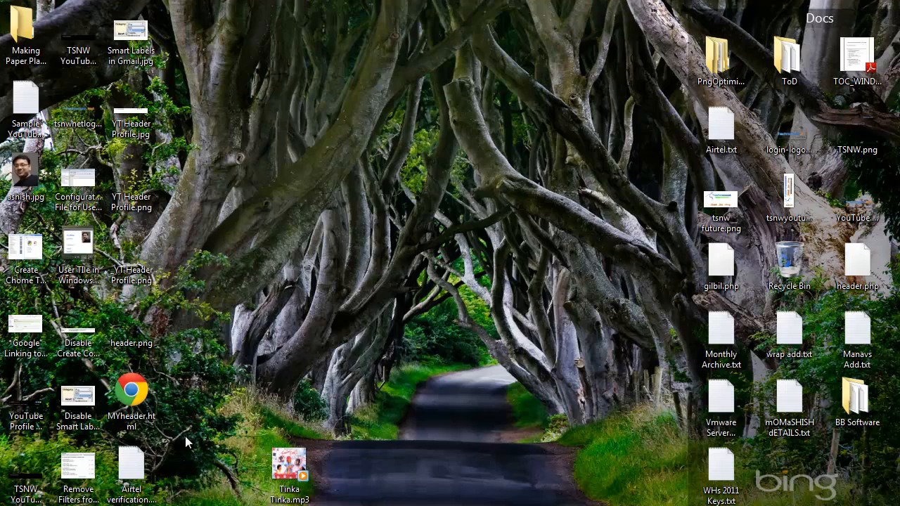
Open MYheader.html from the desktop in Chrome to see the clickable header
{"action": "double_click", "coordinate": [131, 396]}
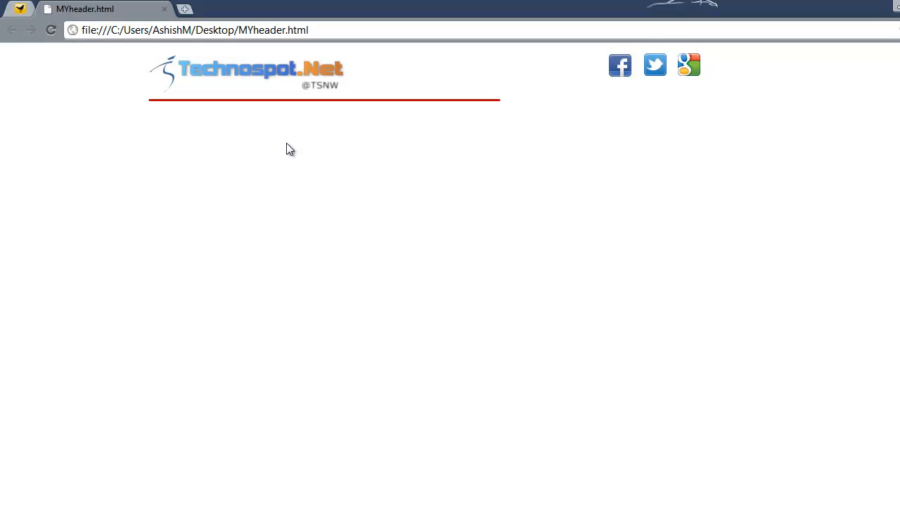
{"action": "mouse_move", "coordinate": [260, 73]}
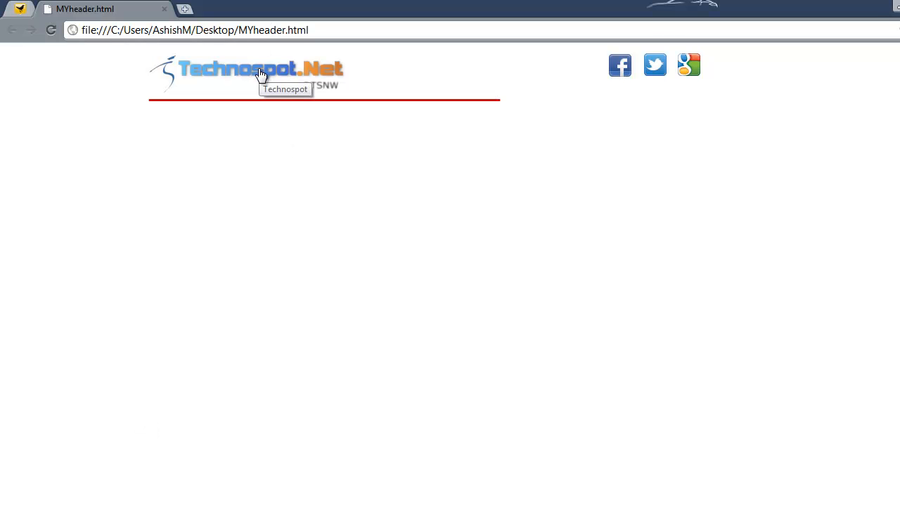
{"action": "mouse_move", "coordinate": [661, 113]}
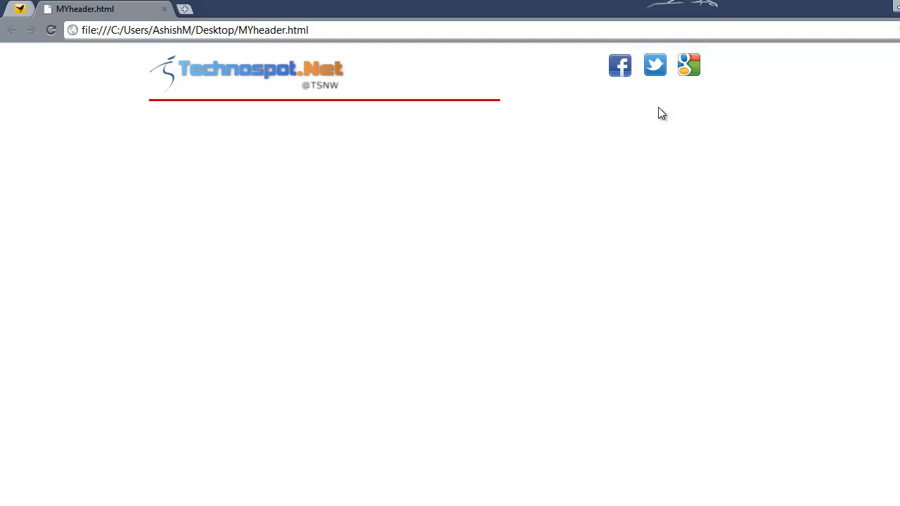
{"action": "mouse_move", "coordinate": [689, 65]}
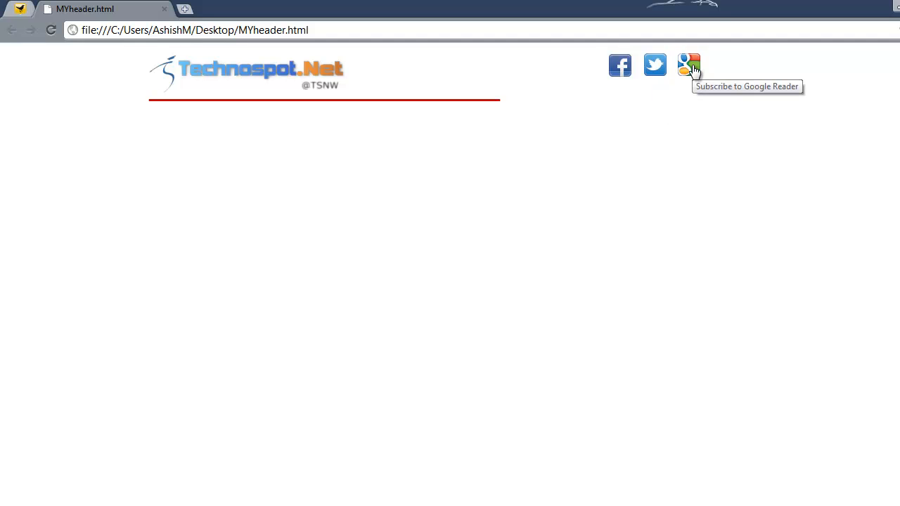
{"action": "mouse_move", "coordinate": [262, 270]}
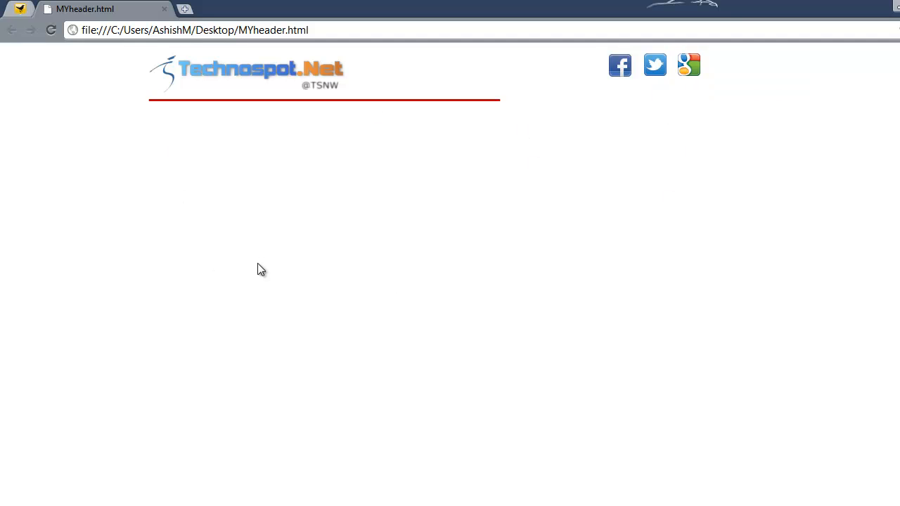
{"action": "mouse_move", "coordinate": [385, 374]}
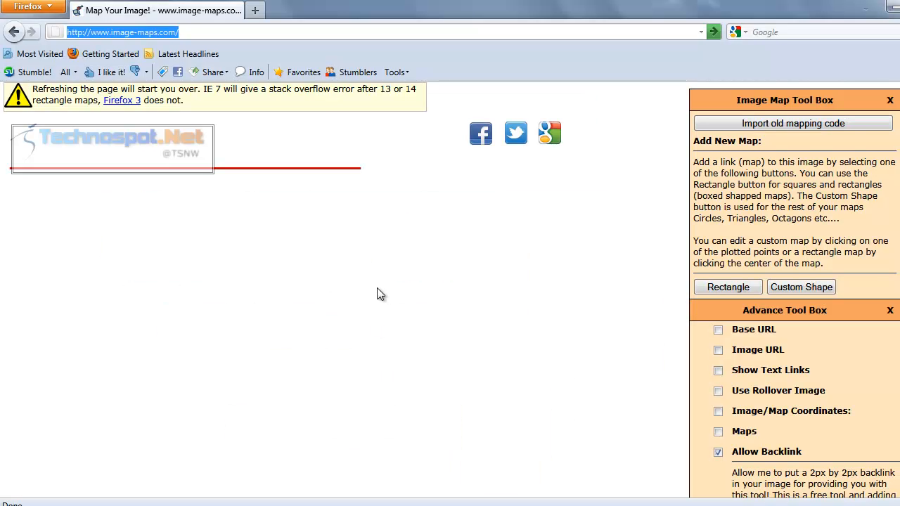
{"action": "mouse_move", "coordinate": [244, 152]}
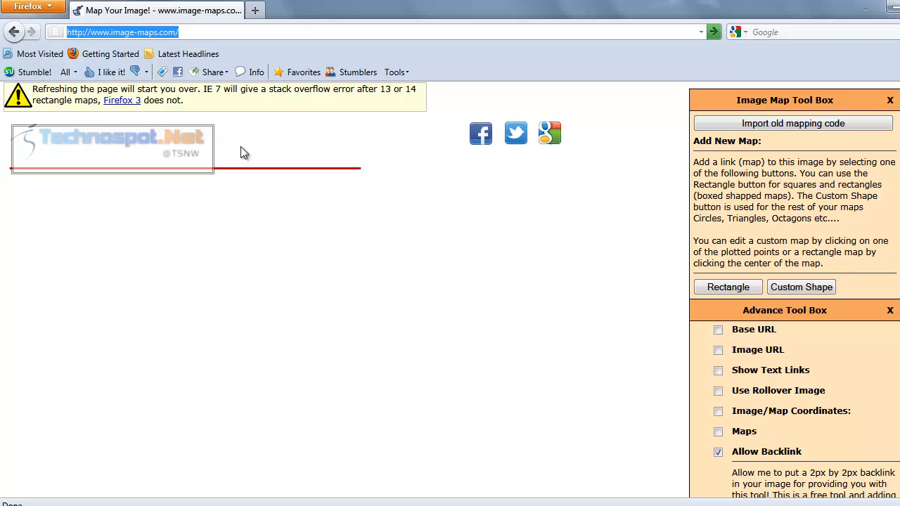
{"action": "mouse_move", "coordinate": [236, 153]}
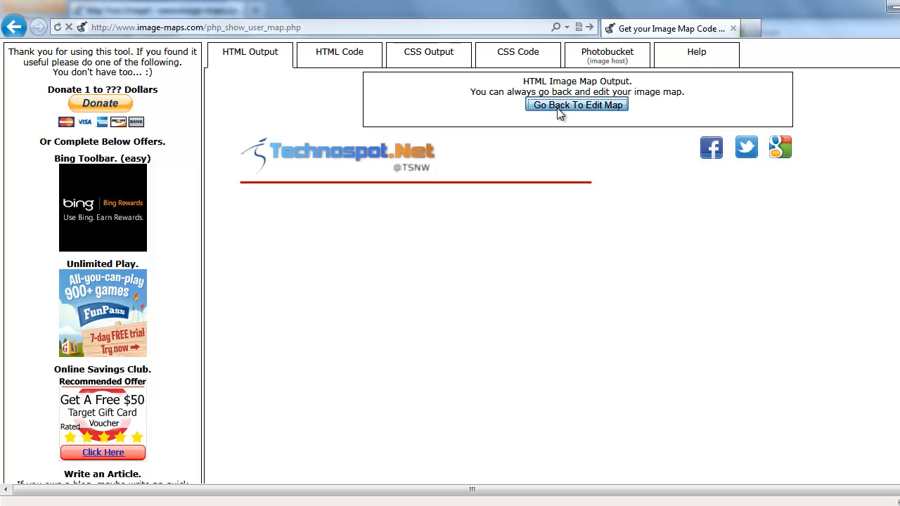
Return to the map editor, re-save the Facebook area, and regenerate the code with text links included
{"action": "left_click", "coordinate": [577, 104]}
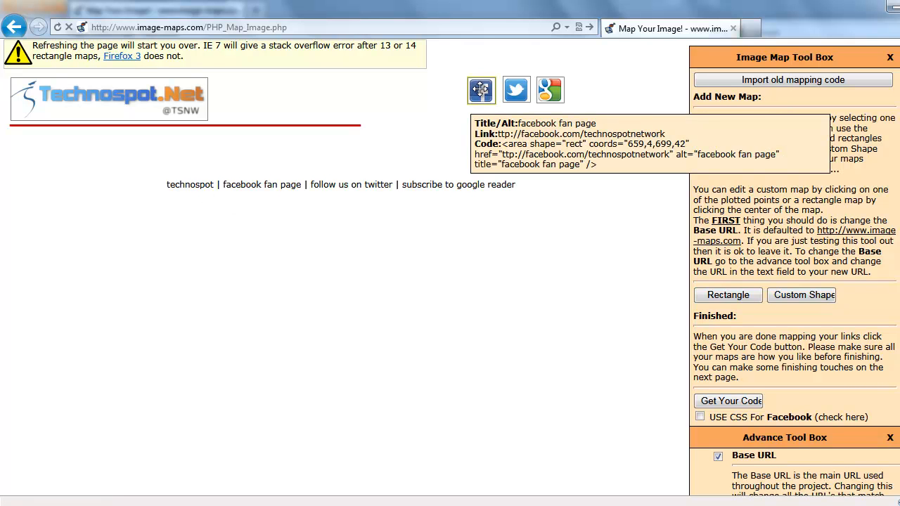
{"action": "left_click", "coordinate": [480, 90]}
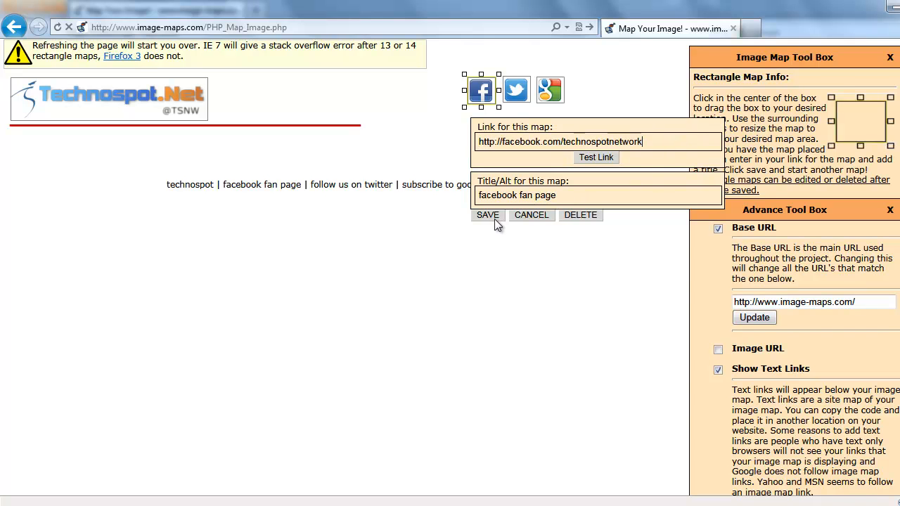
{"action": "left_click", "coordinate": [486, 215]}
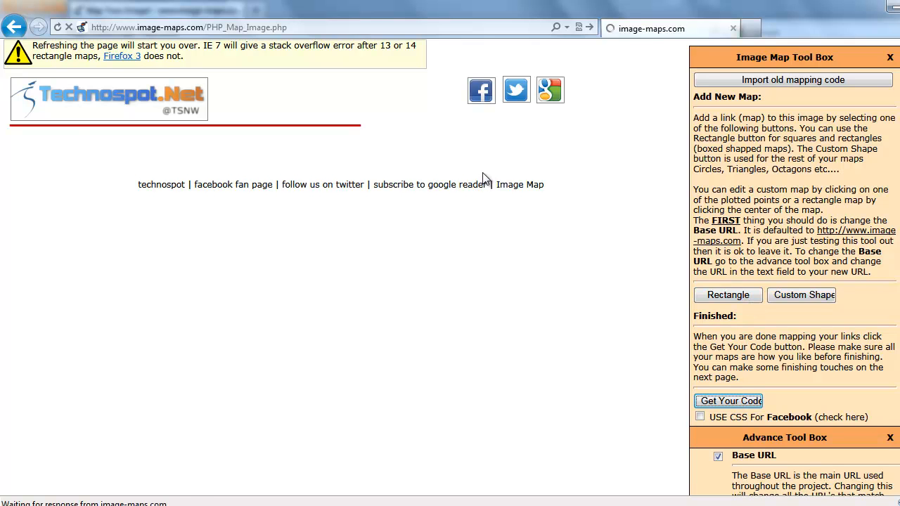
{"action": "left_click", "coordinate": [728, 401]}
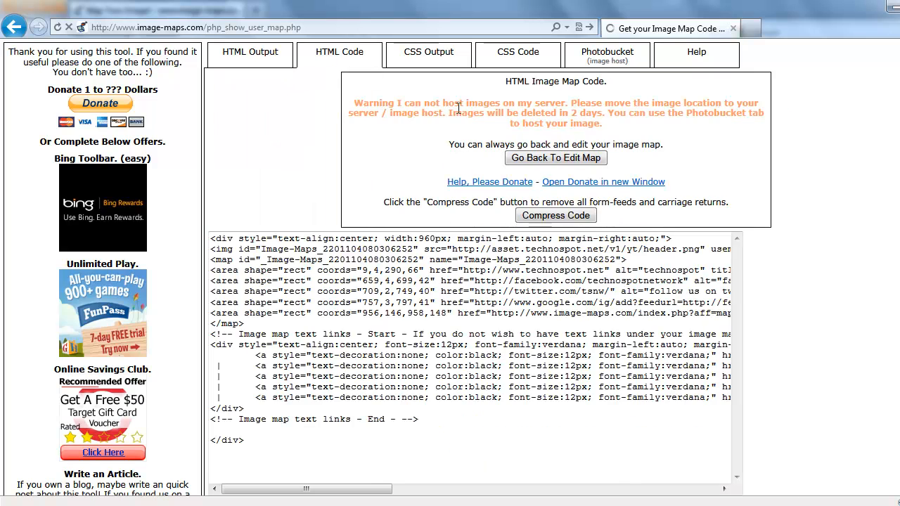